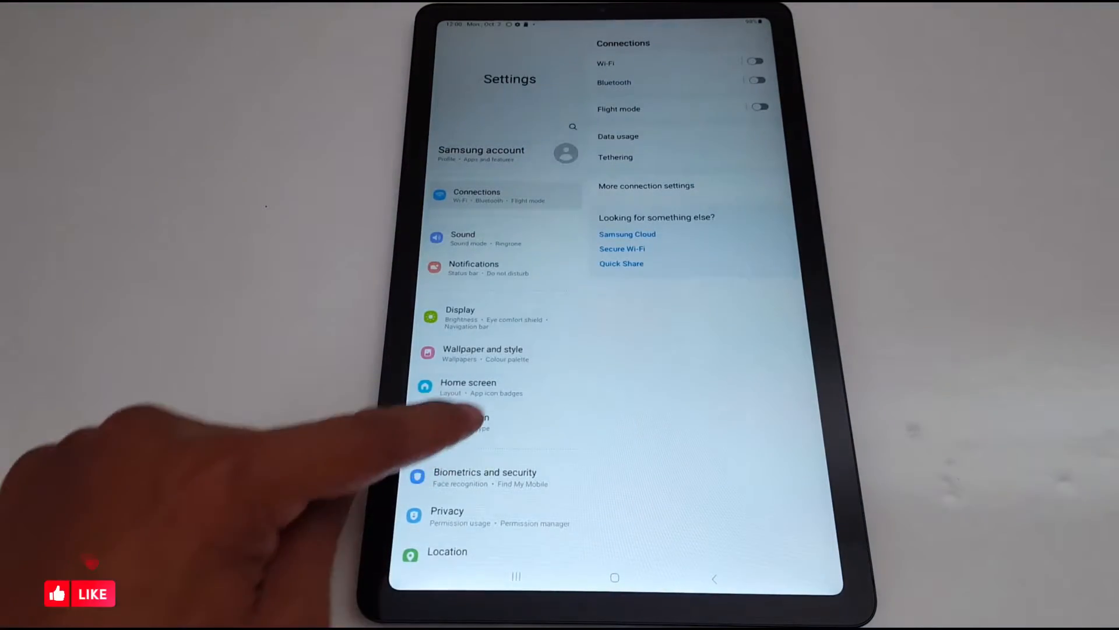
- Navigate through the Apps list to the Camera app's App info page
scroll(down, 3)
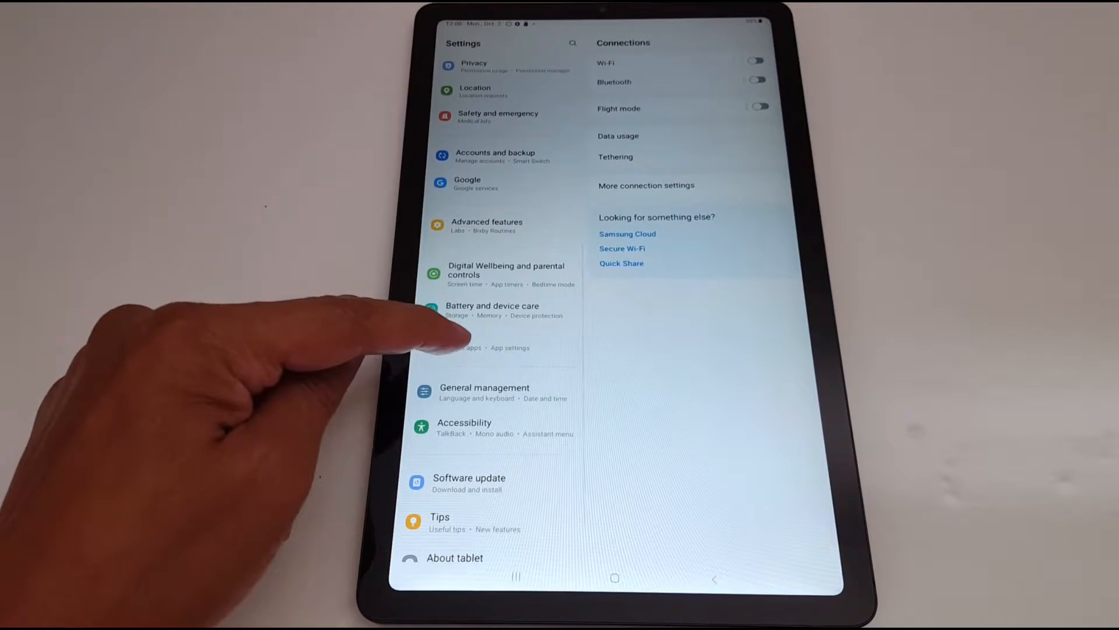
click(453, 341)
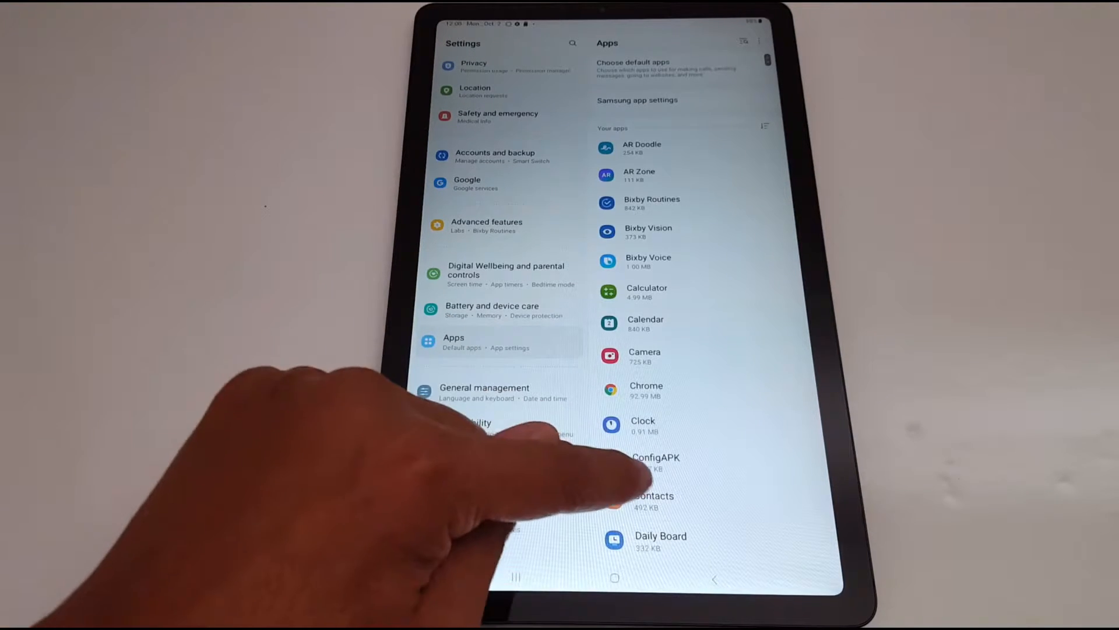
scroll(down, 3)
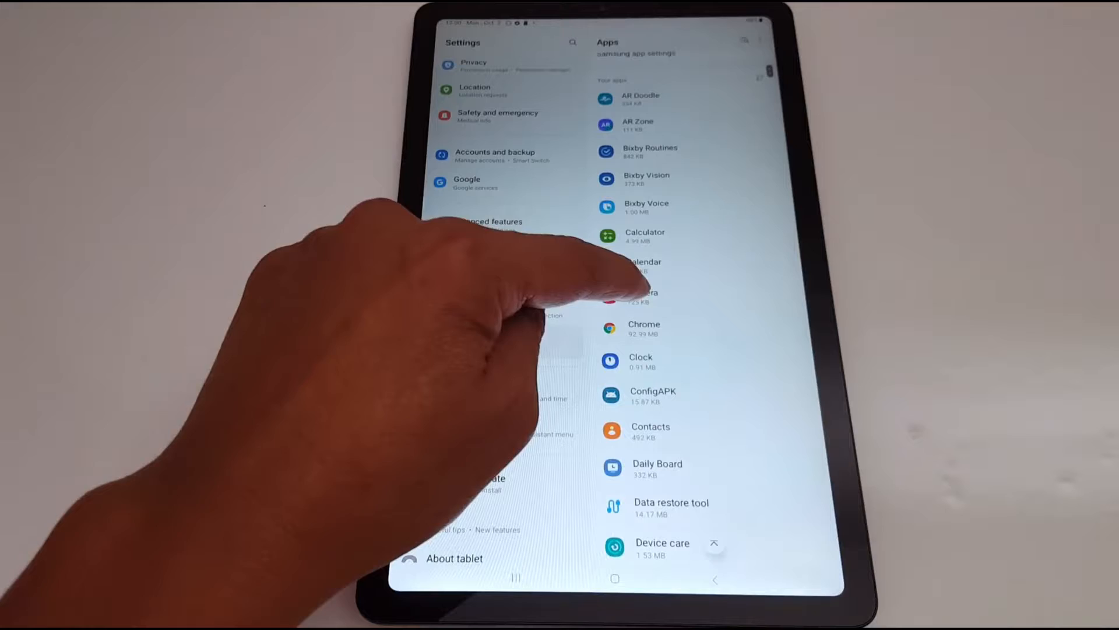
click(640, 293)
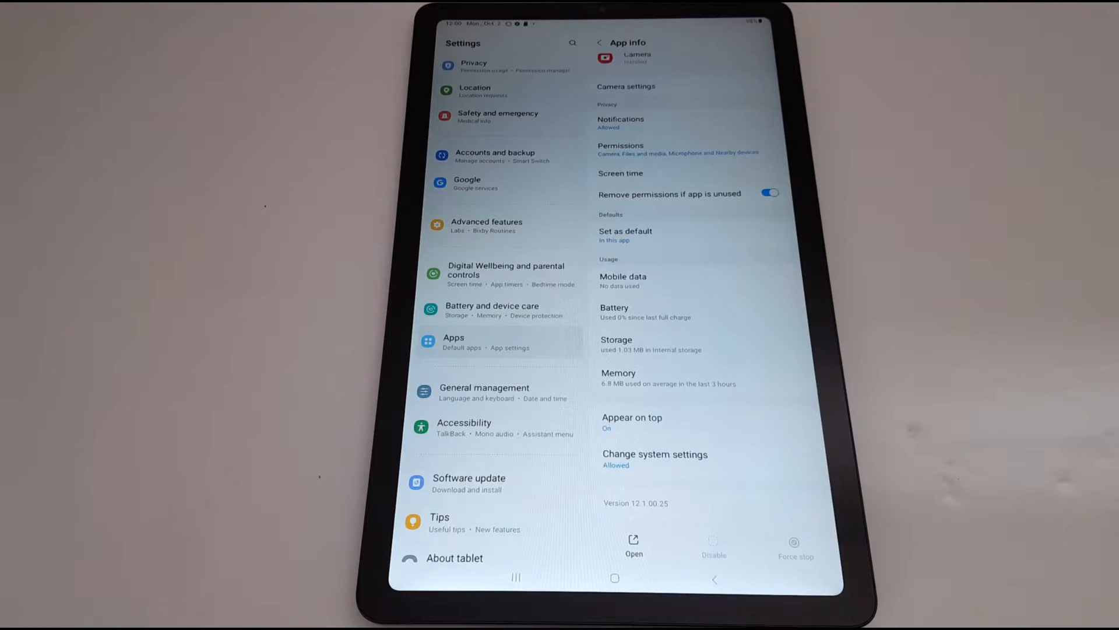
- Leave the Camera App info page and exit Settings to the home screen
click(614, 578)
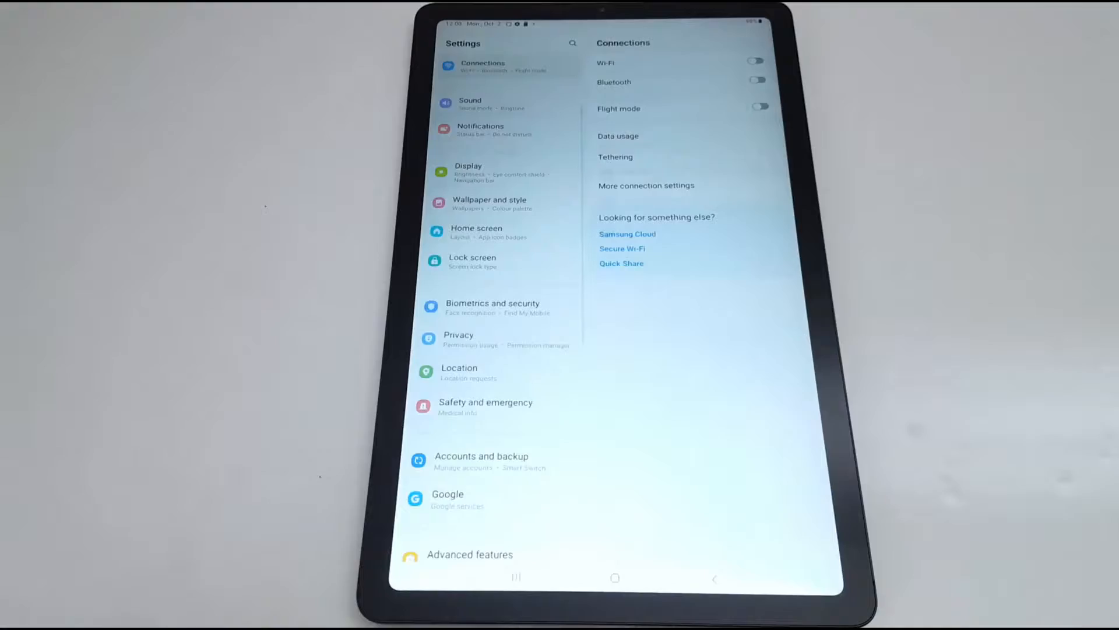
scroll(down, 3)
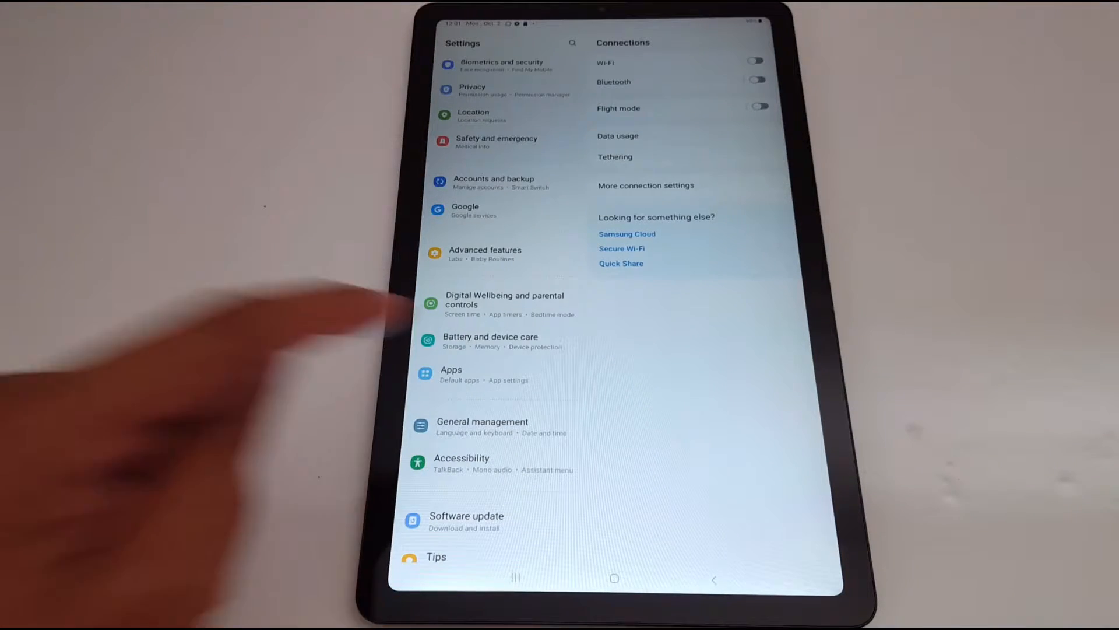
click(451, 374)
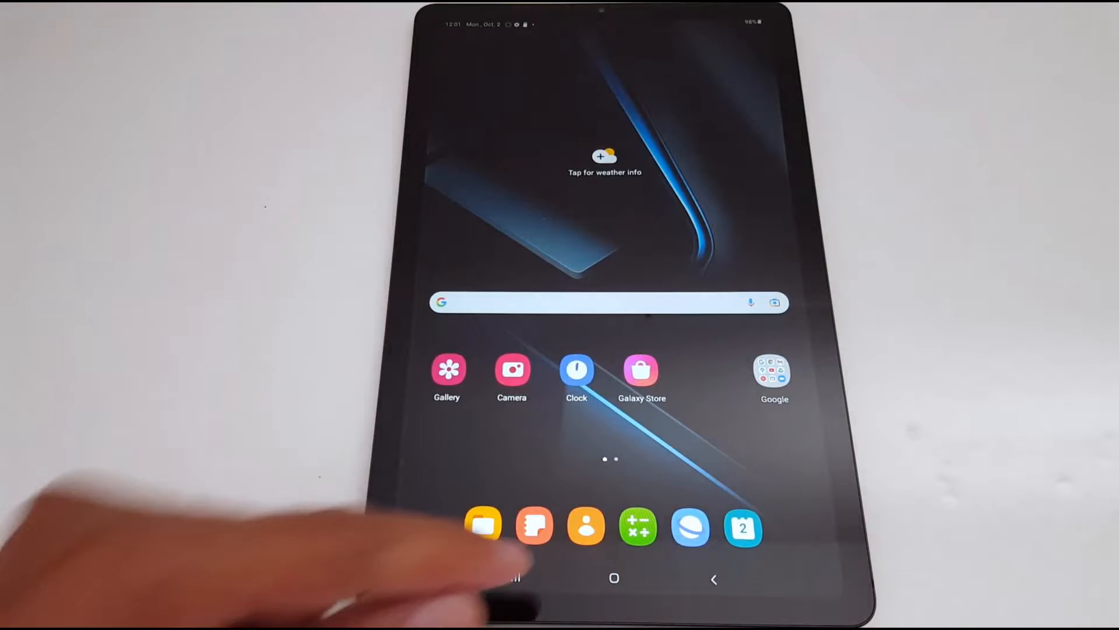
- Relaunch Settings from the app drawer and reopen the Camera app's App info page
scroll(up, 3)
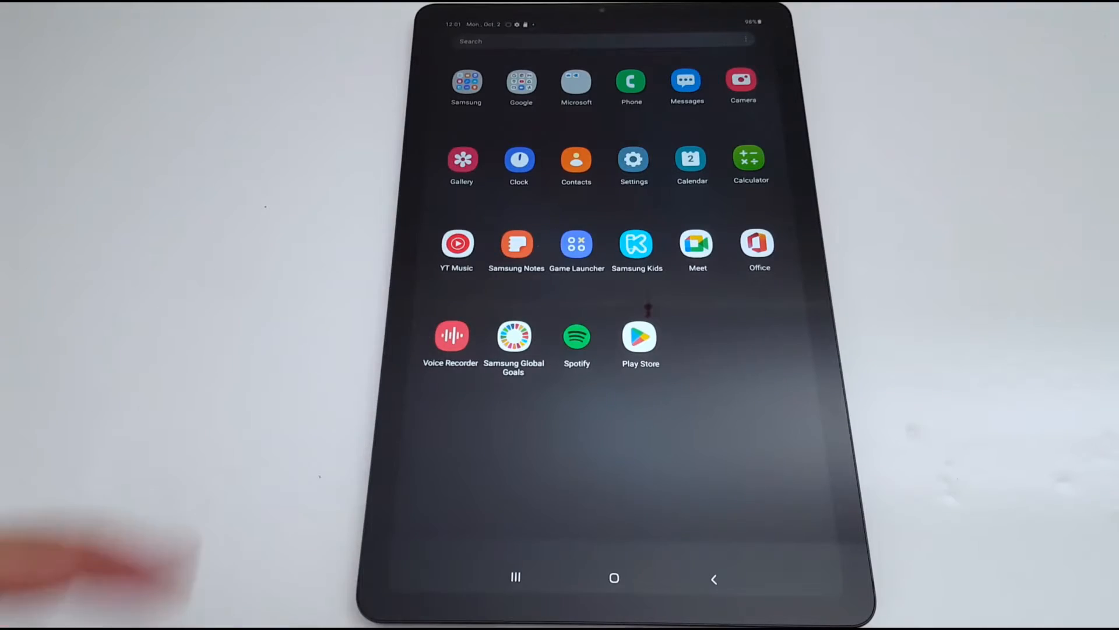
click(632, 158)
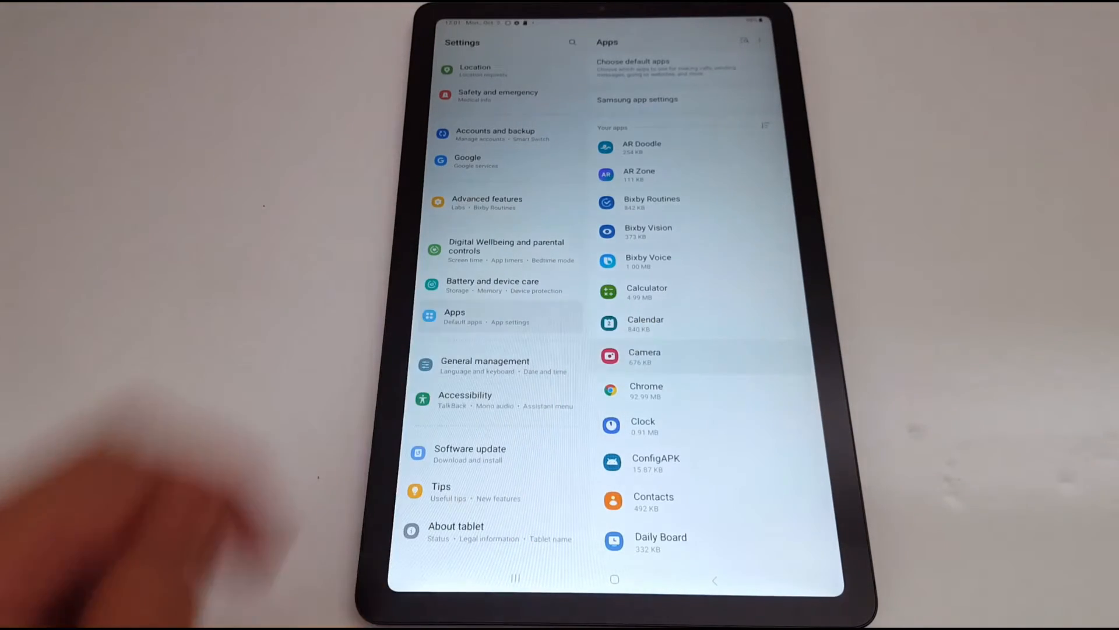
click(644, 357)
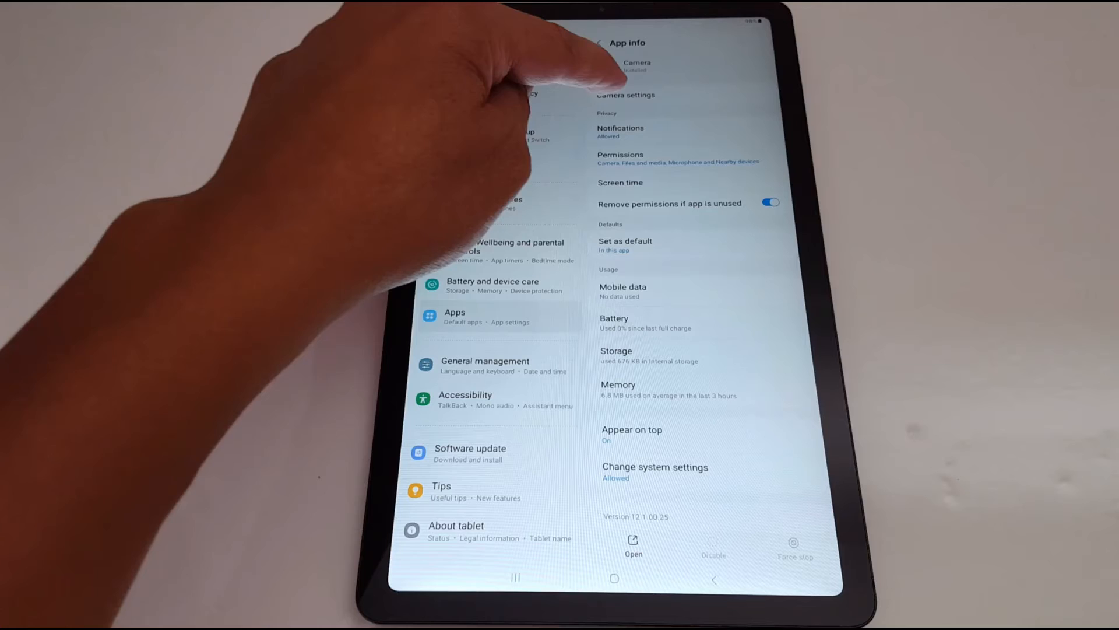